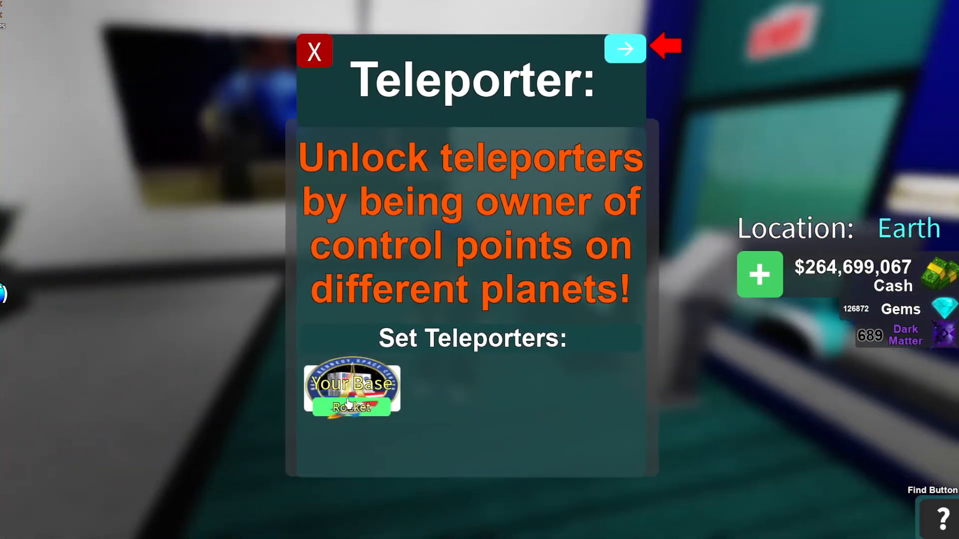
- Close the Earth teleporter page that lists only the Your Base Rocket option
left_click(314, 52)
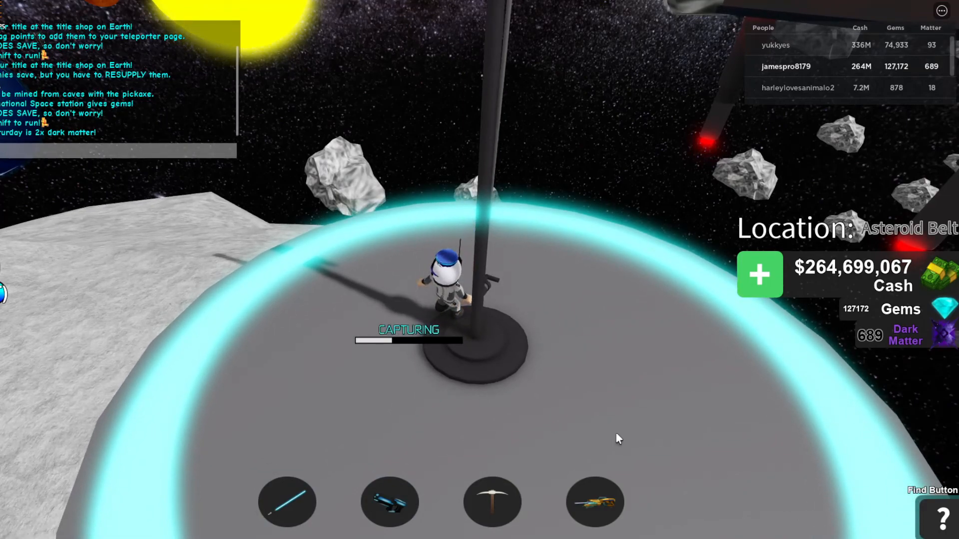
- Stand in the glowing circle at the Asteroid Belt flagpole until the capture bar fills
type("anoth")
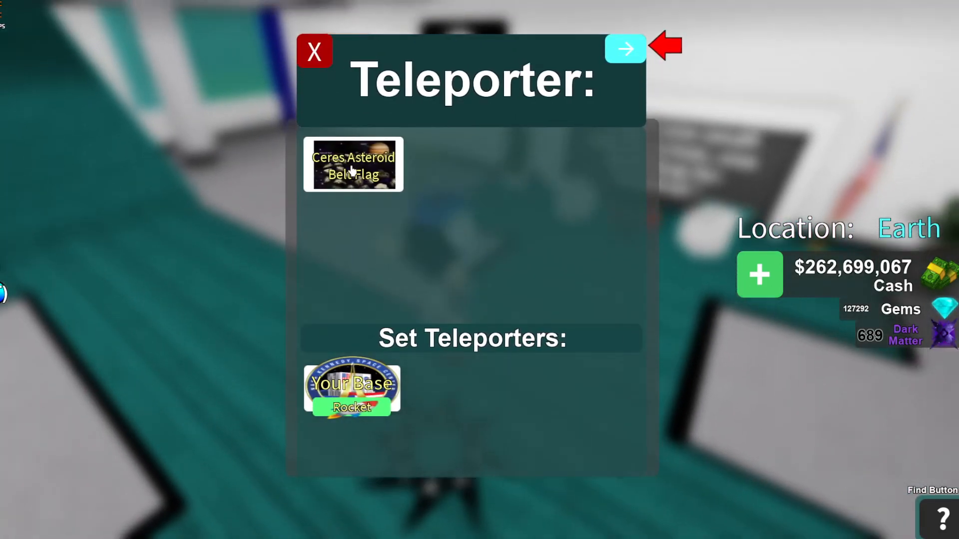
- Teleport from Earth to the newly unlocked Ceres Asteroid Belt Flag
left_click(353, 165)
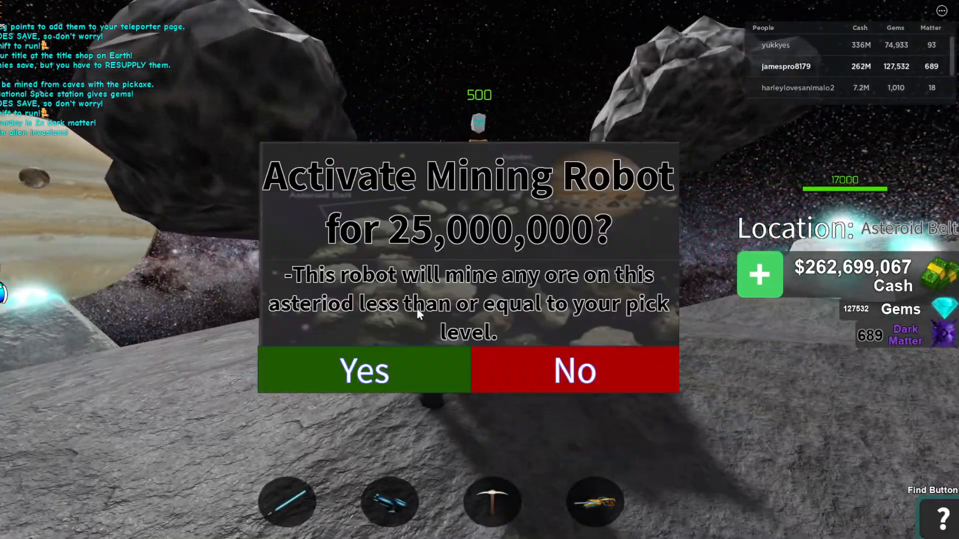
- Activate two mining robots on the asteroid for 25,000,000 and 13,000,000 cash
left_click(363, 371)
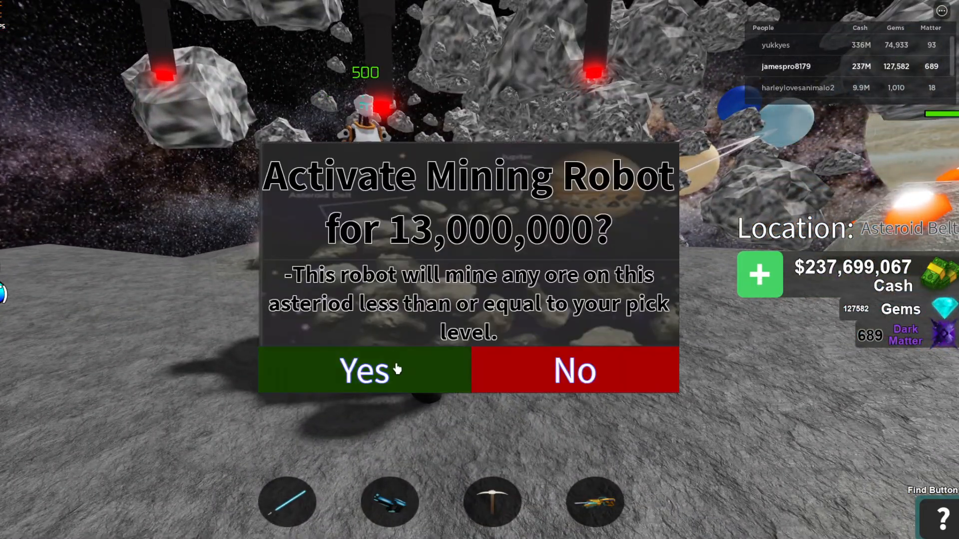
left_click(363, 371)
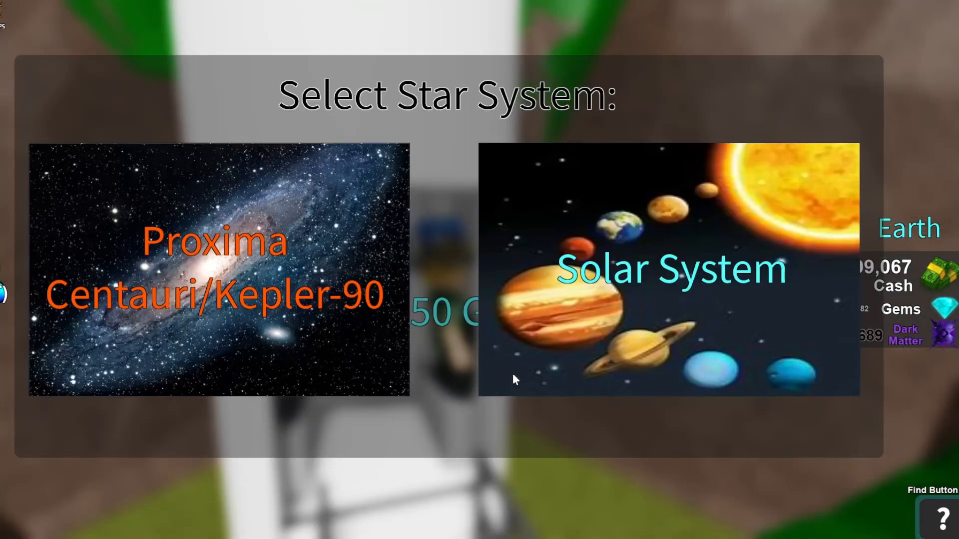
- Browse the Solar System destinations outward past Jupiter to Pluto
left_click(674, 275)
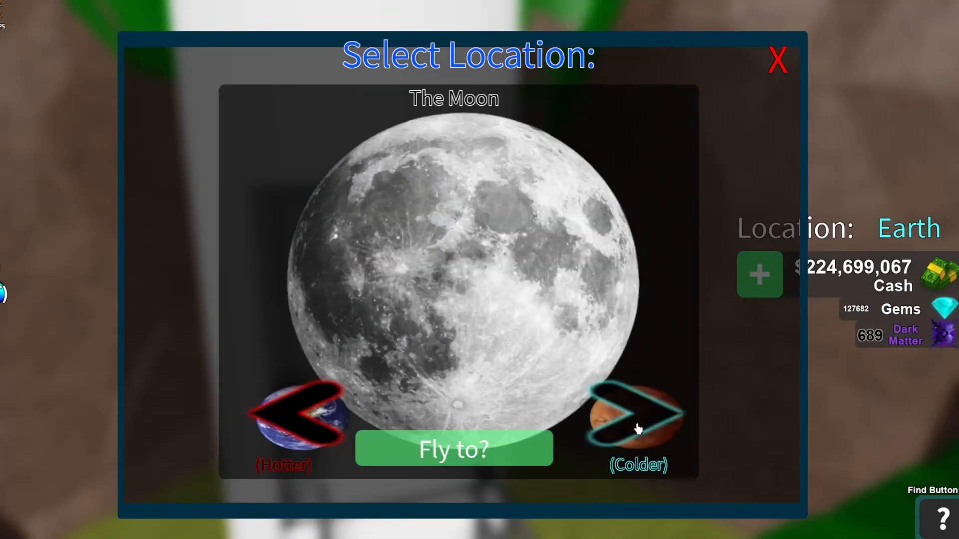
left_click(636, 419)
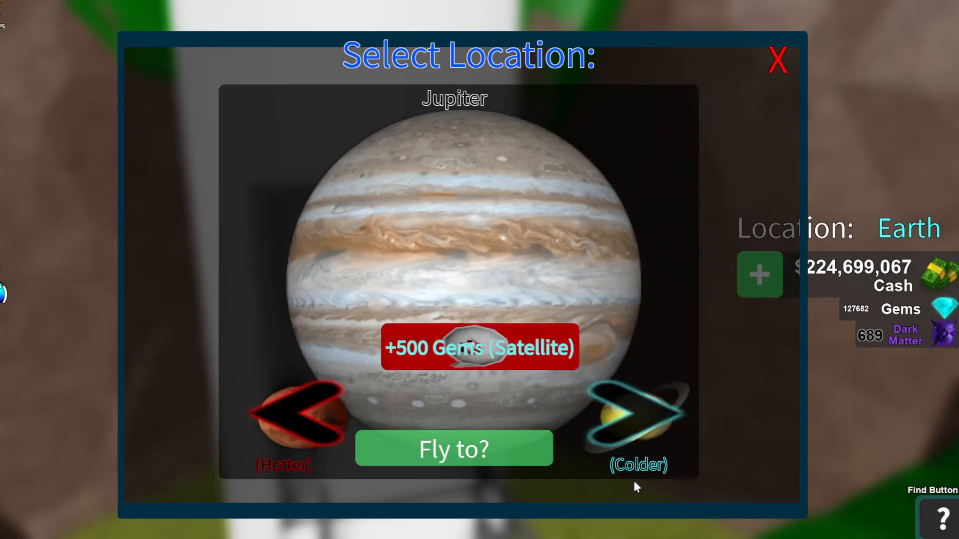
left_click(634, 415)
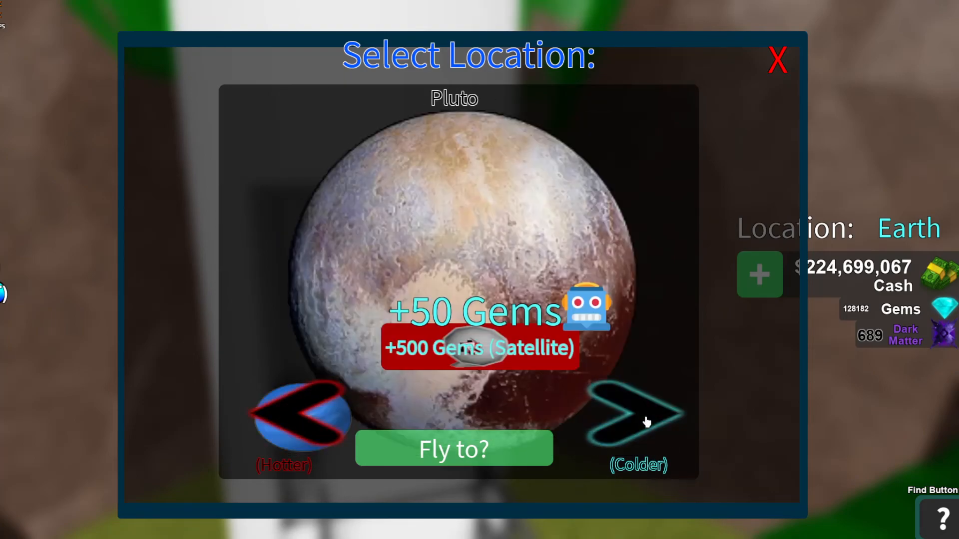
left_click(777, 58)
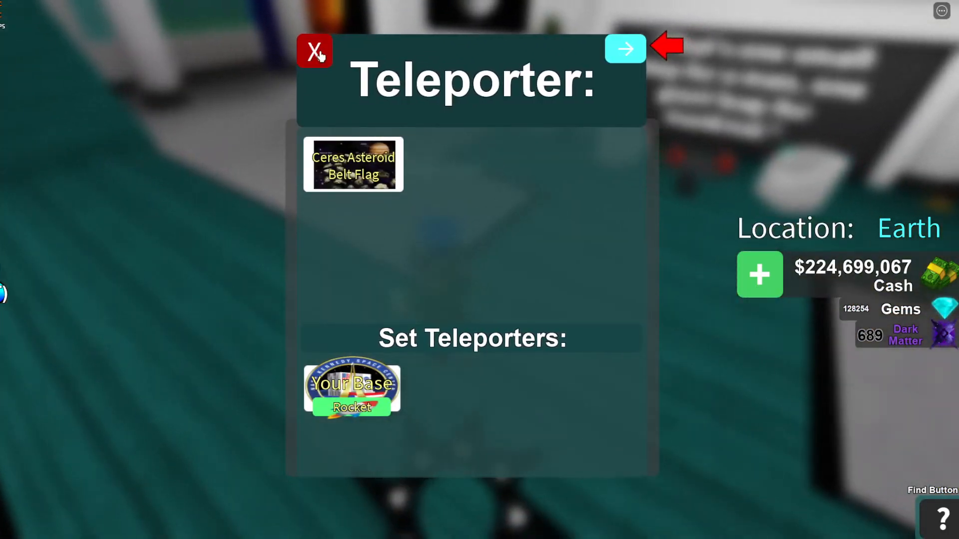
- Close the teleporter page now listing the Ceres Asteroid Belt Flag and return to base
left_click(314, 50)
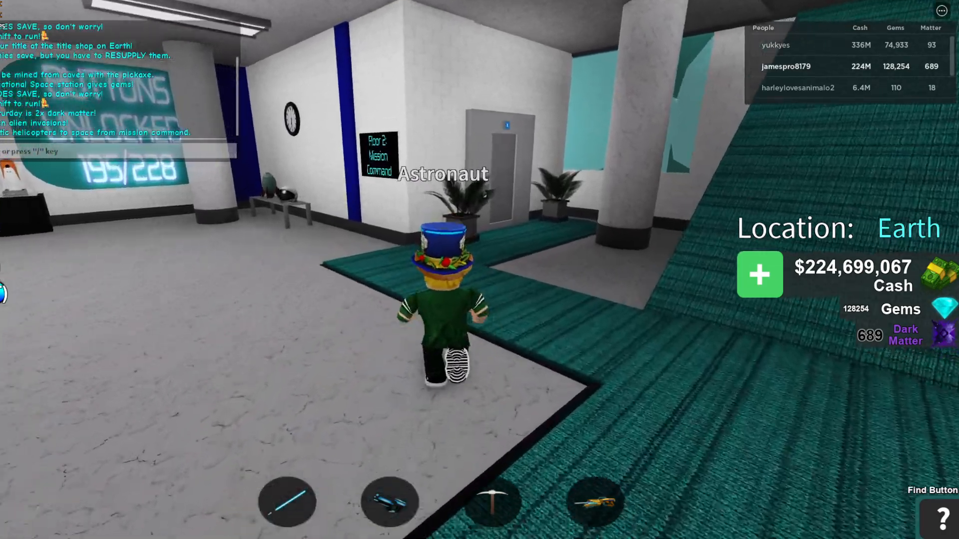